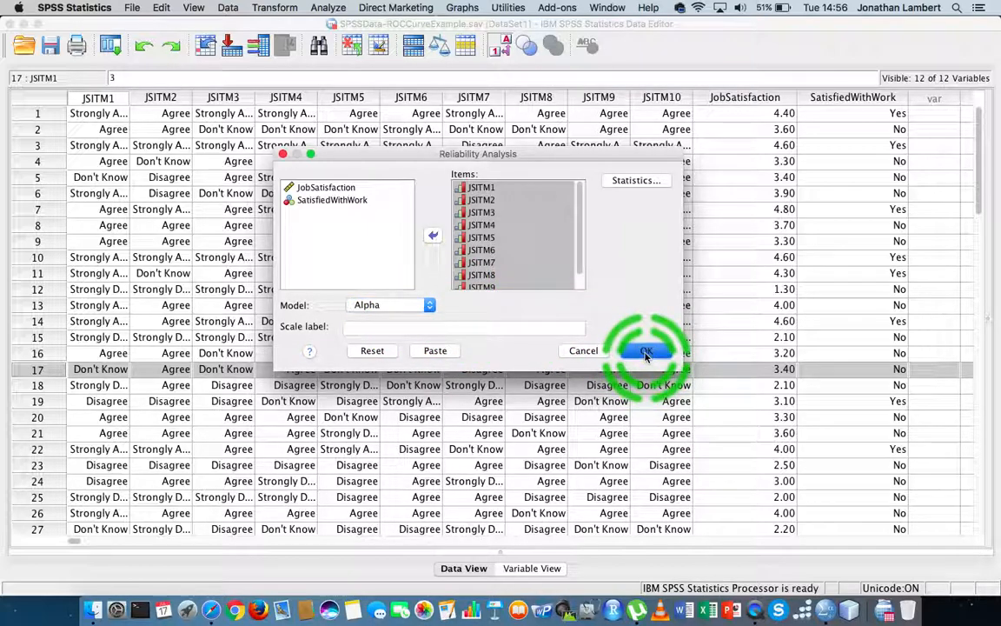
- Run reliability on JSITM1–JSITM10 and select the Reliability Statistics table showing alpha .897
{"action": "left_click", "coordinate": [646, 351]}
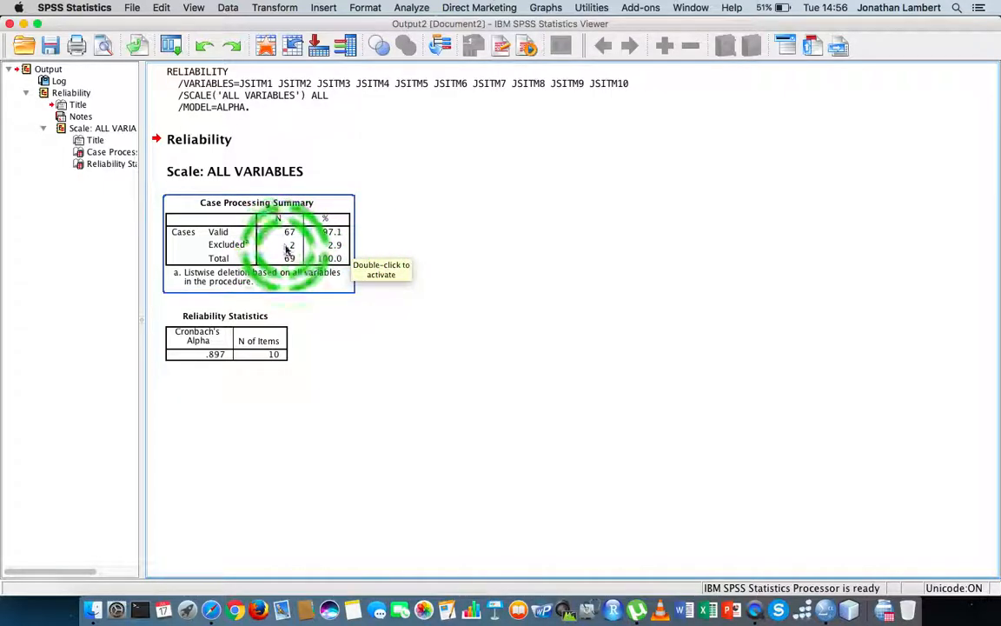
{"action": "mouse_move", "coordinate": [422, 254]}
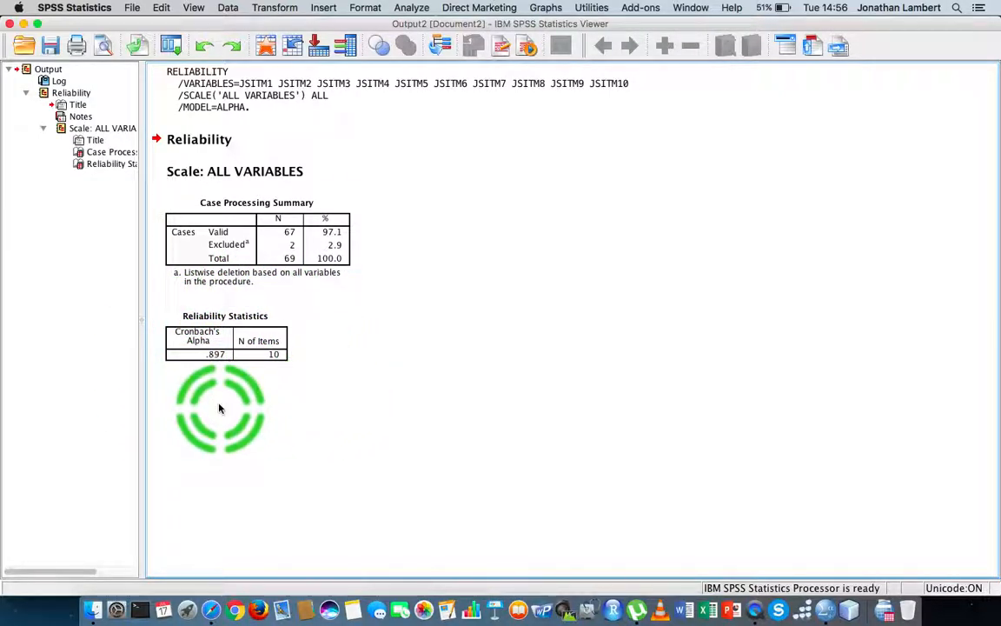
{"action": "left_click", "coordinate": [217, 353]}
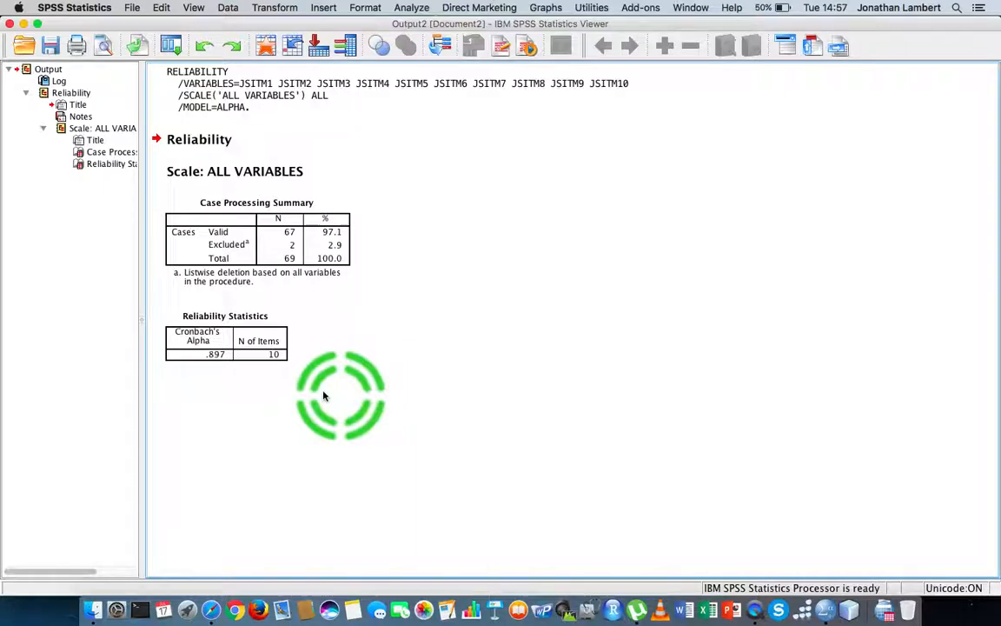
{"action": "left_click", "coordinate": [226, 339]}
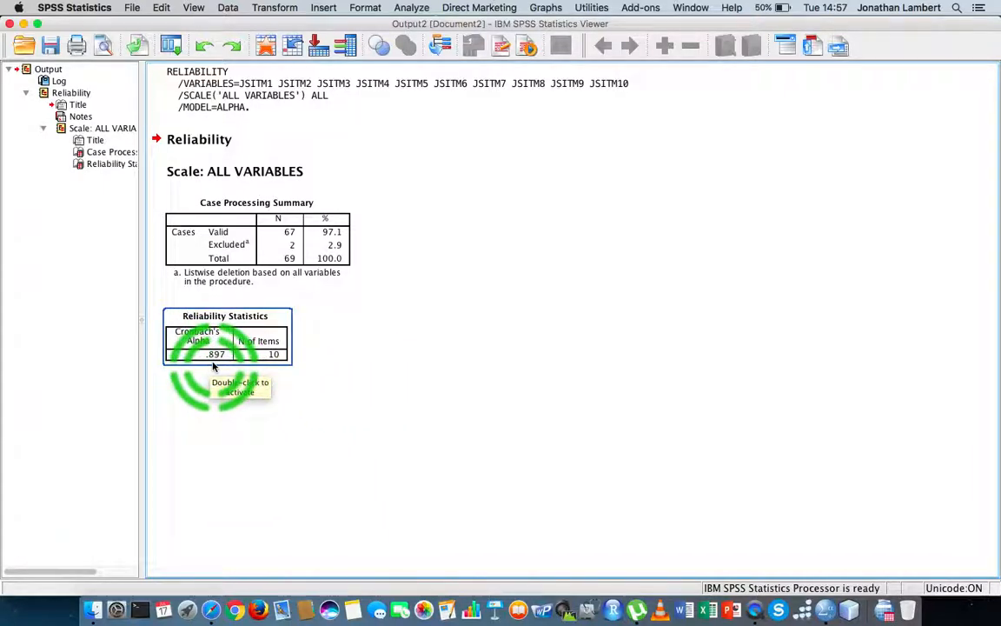
{"action": "mouse_move", "coordinate": [385, 365]}
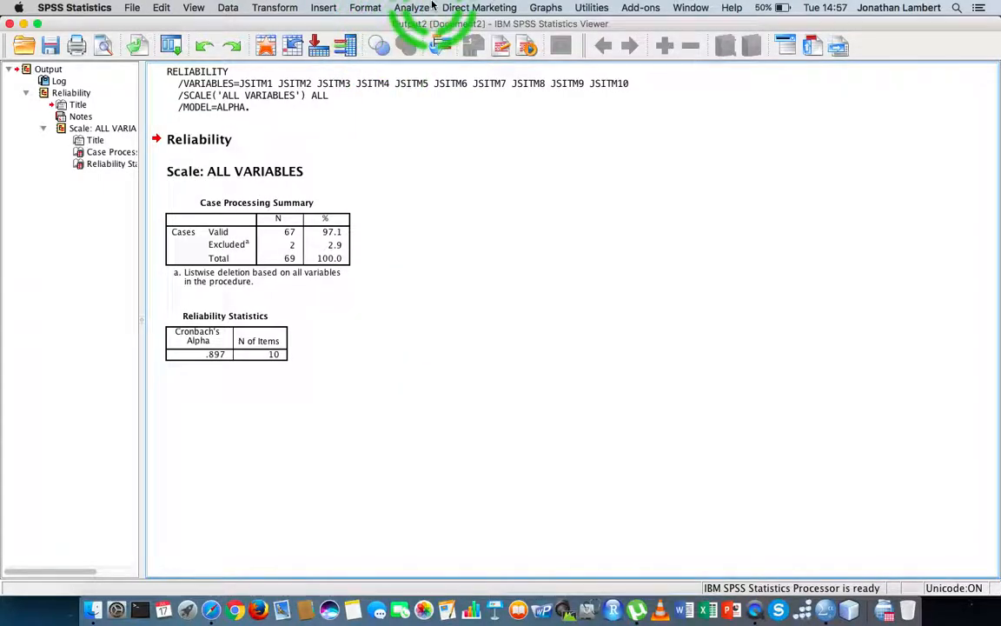
- Reopen Analyze > Scale > Reliability Analysis with JSITM1–JSITM10 still selected
{"action": "left_click", "coordinate": [411, 7]}
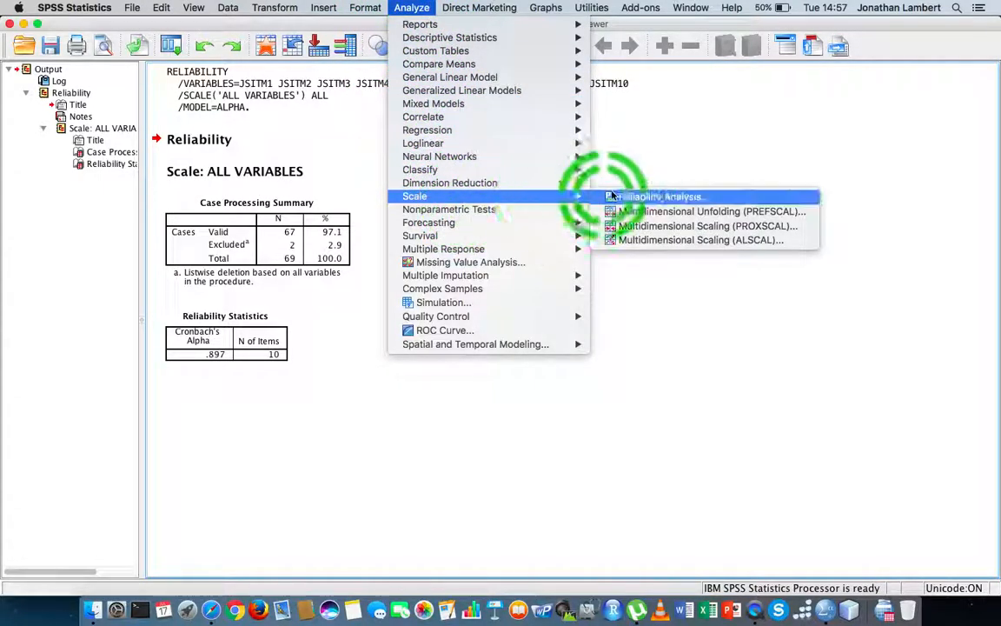
{"action": "left_click", "coordinate": [666, 197]}
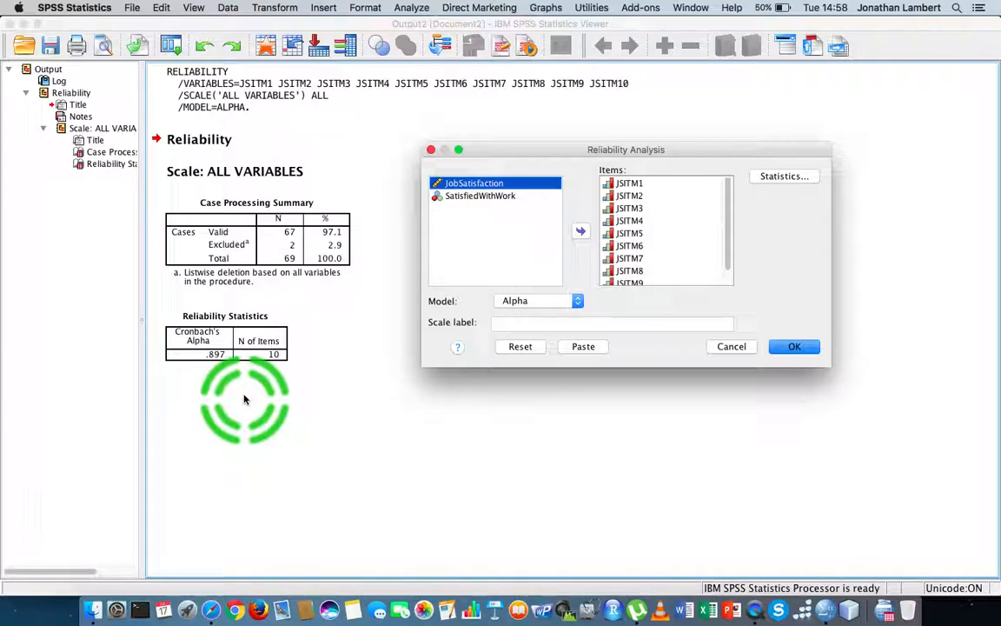
{"action": "mouse_move", "coordinate": [774, 184]}
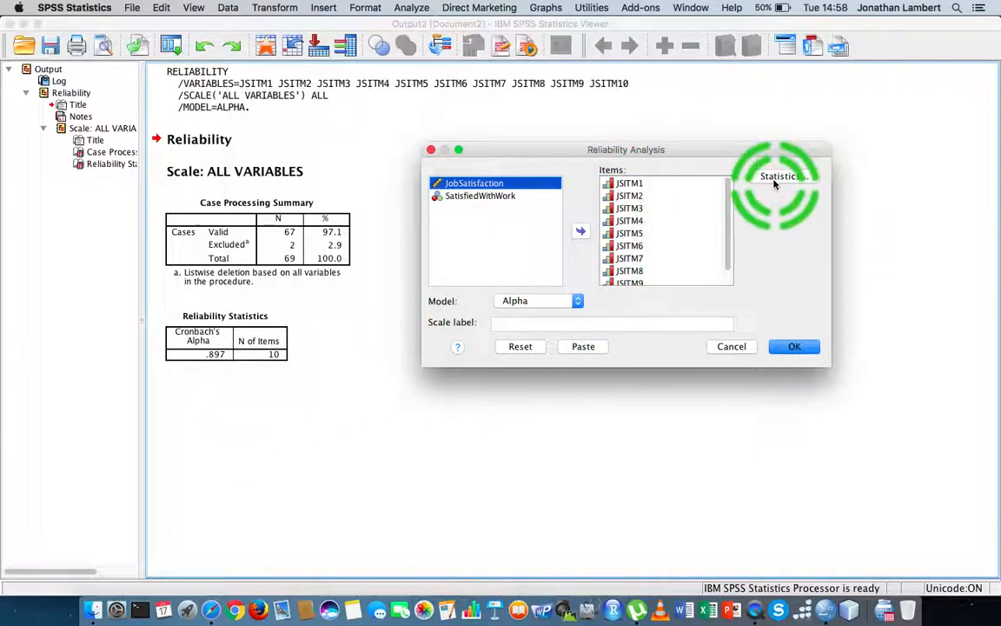
- Enable 'Scale if item deleted' statistics and rerun the reliability analysis
{"action": "left_click", "coordinate": [780, 176]}
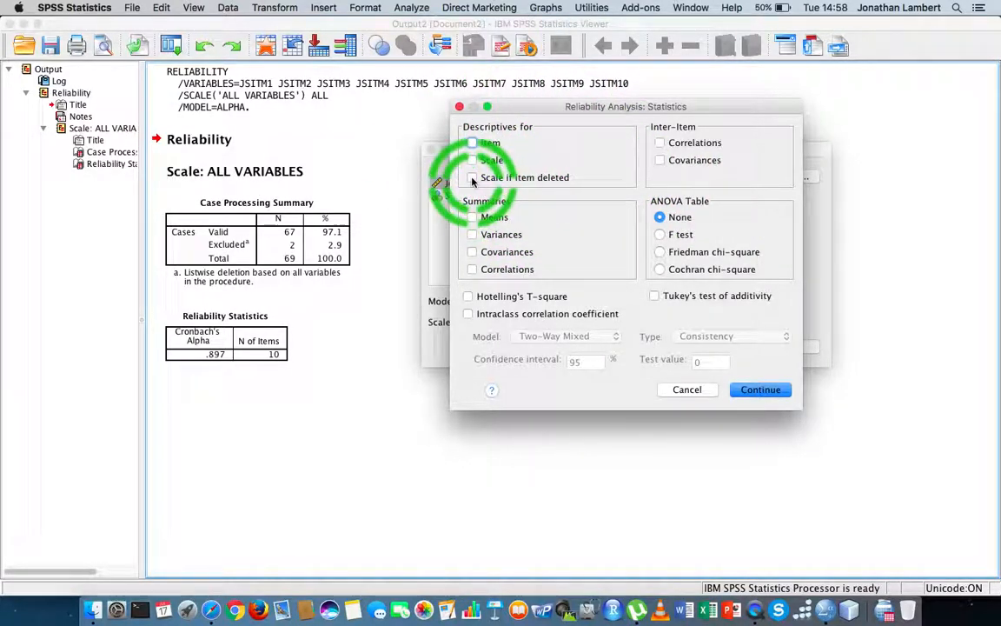
{"action": "left_click", "coordinate": [472, 177]}
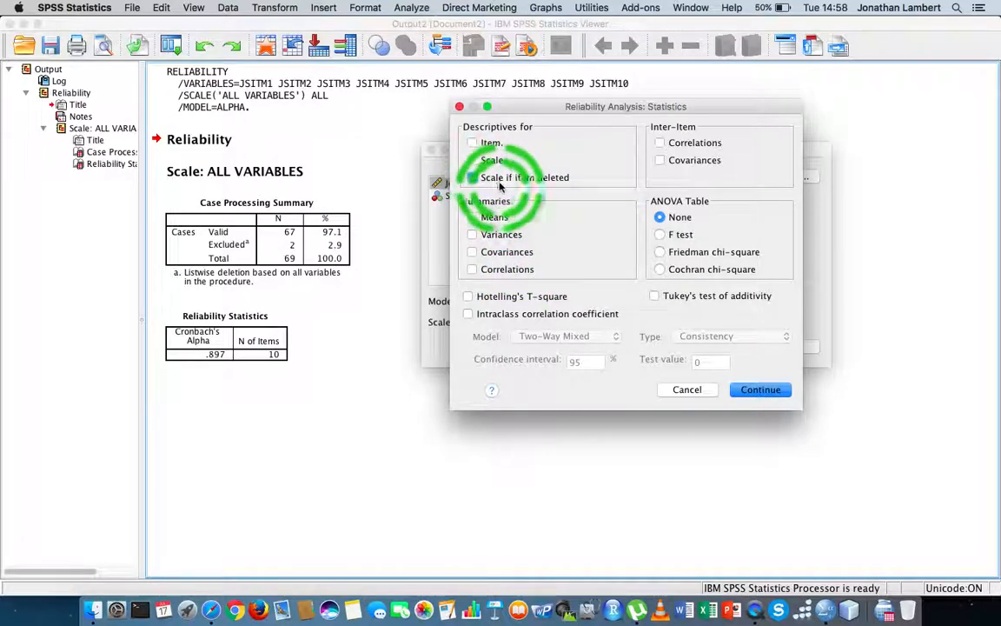
{"action": "left_click", "coordinate": [471, 177]}
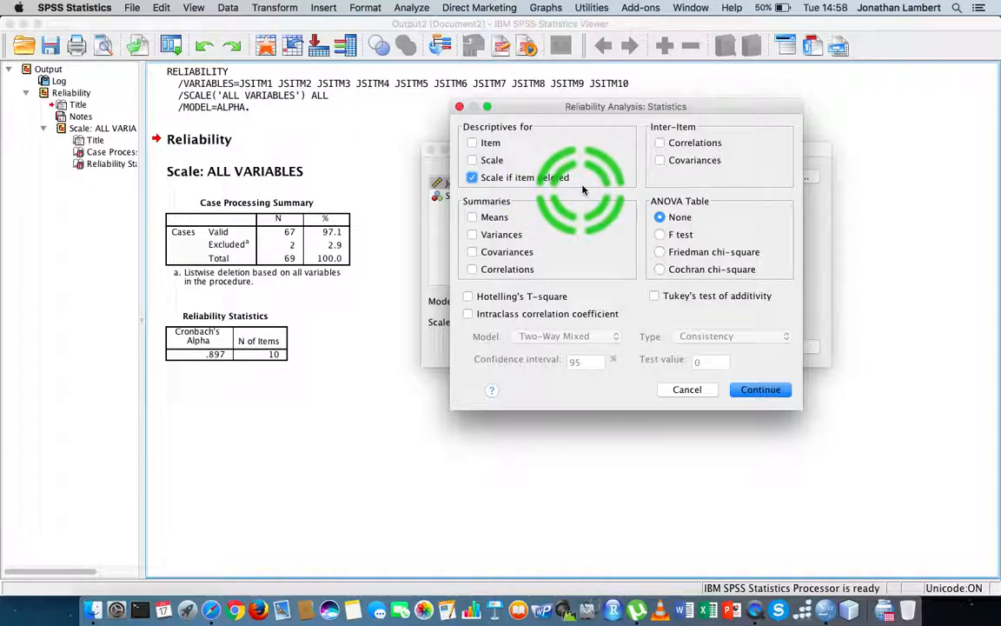
{"action": "left_click", "coordinate": [760, 389]}
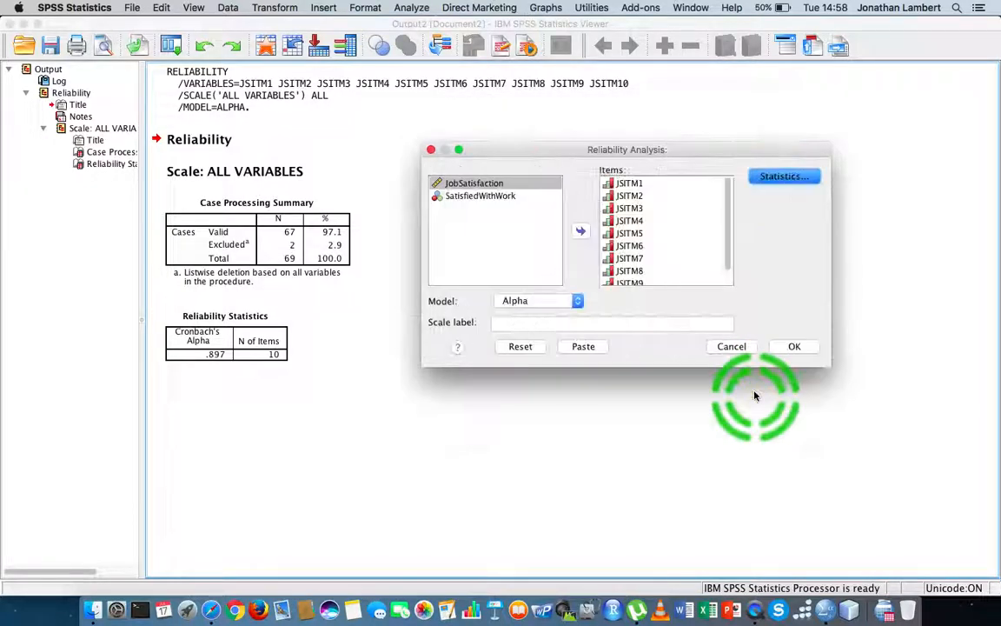
{"action": "left_click", "coordinate": [794, 346]}
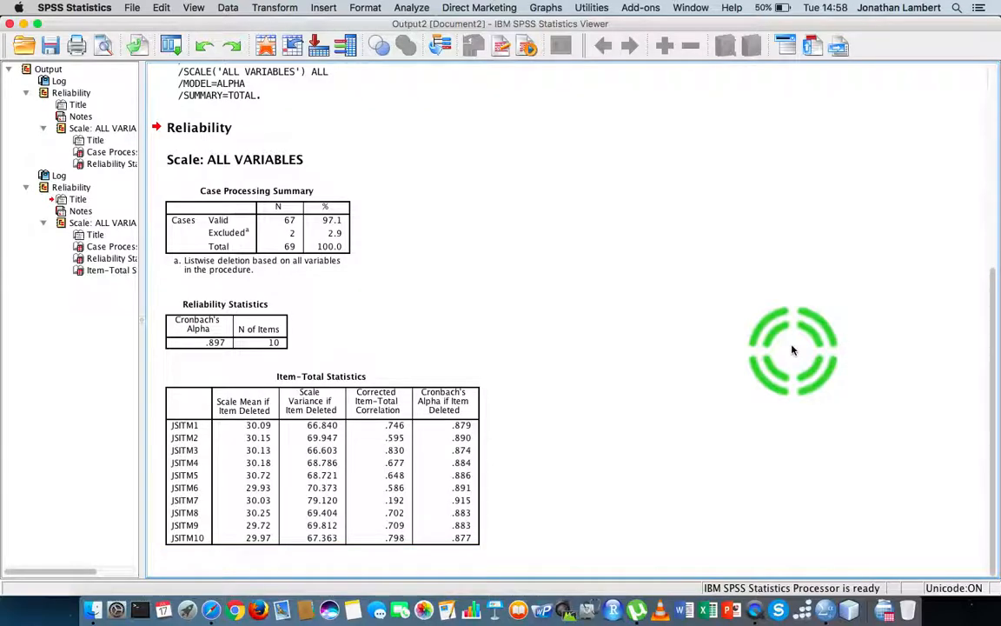
- Select the Reliability Statistics and Item-Total Statistics tables to review alpha-if-deleted values
{"action": "left_click", "coordinate": [226, 326]}
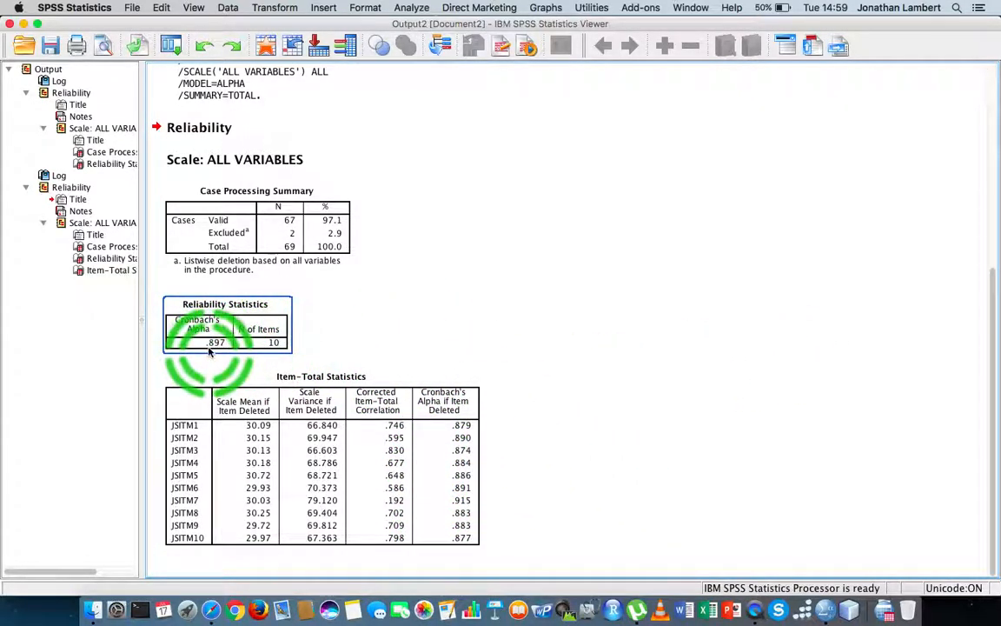
{"action": "mouse_move", "coordinate": [227, 347]}
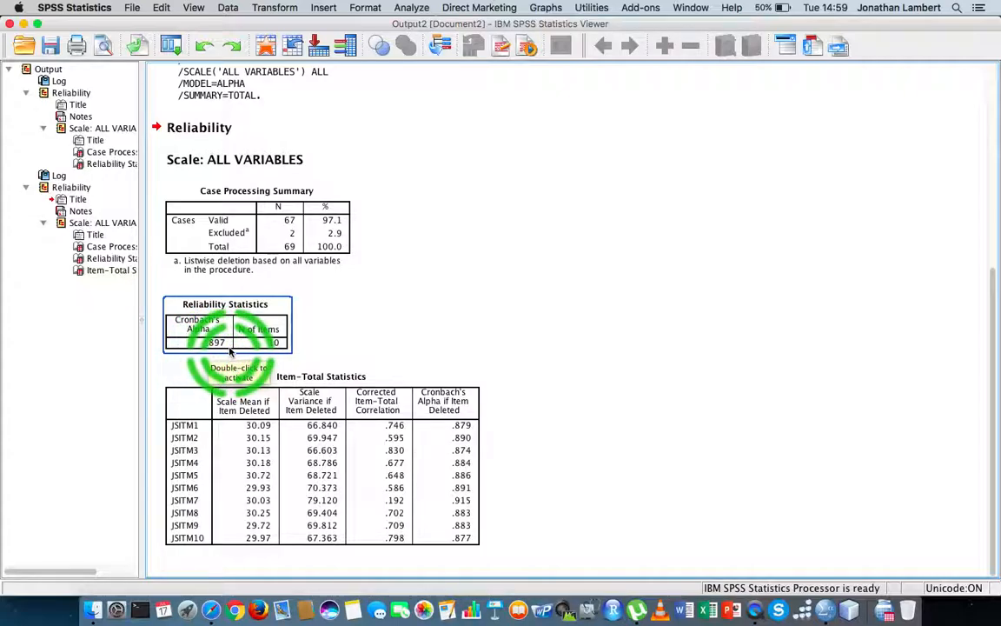
{"action": "mouse_move", "coordinate": [461, 535]}
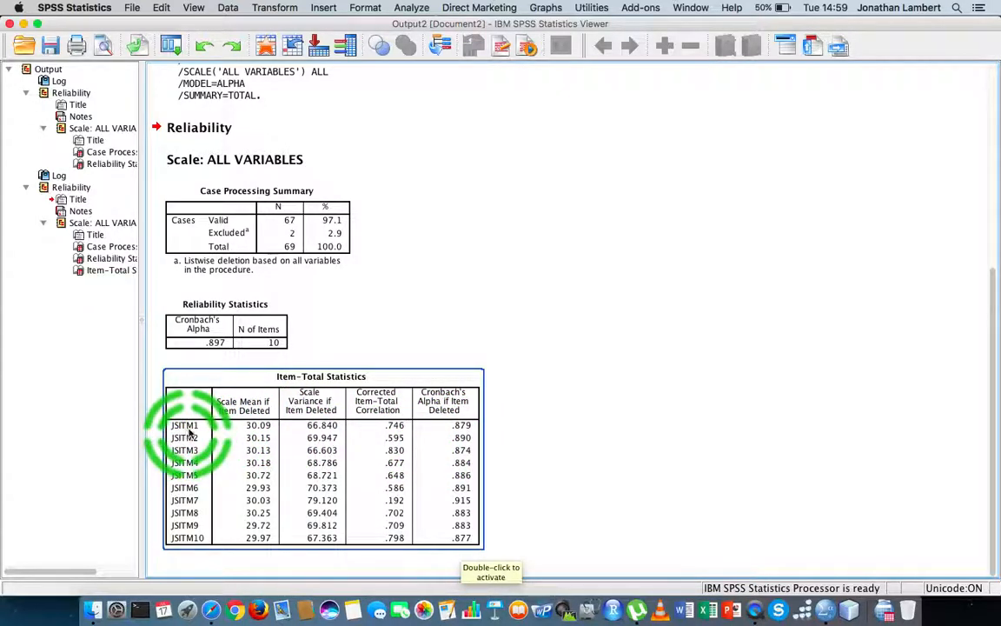
{"action": "left_click", "coordinate": [452, 435]}
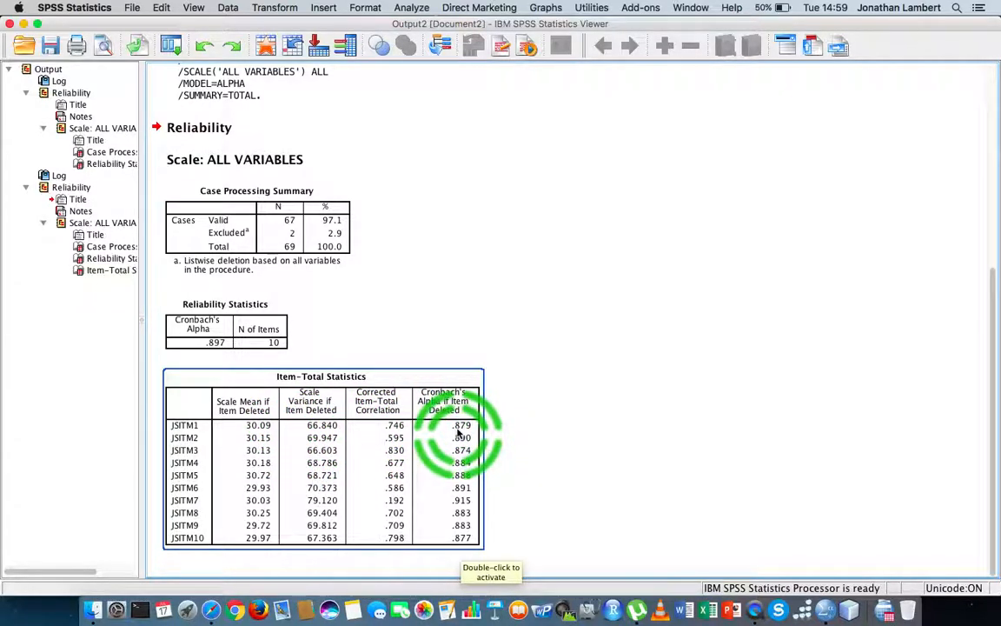
{"action": "mouse_move", "coordinate": [459, 439]}
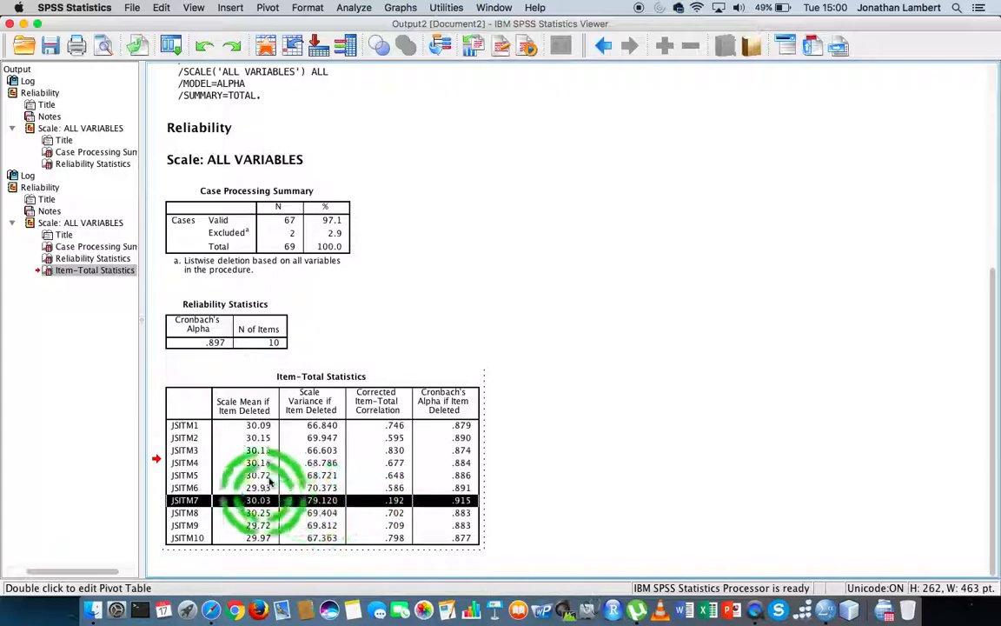
- Deactivate the Item-Total Statistics pivot table by clicking outside it
{"action": "left_click", "coordinate": [225, 329]}
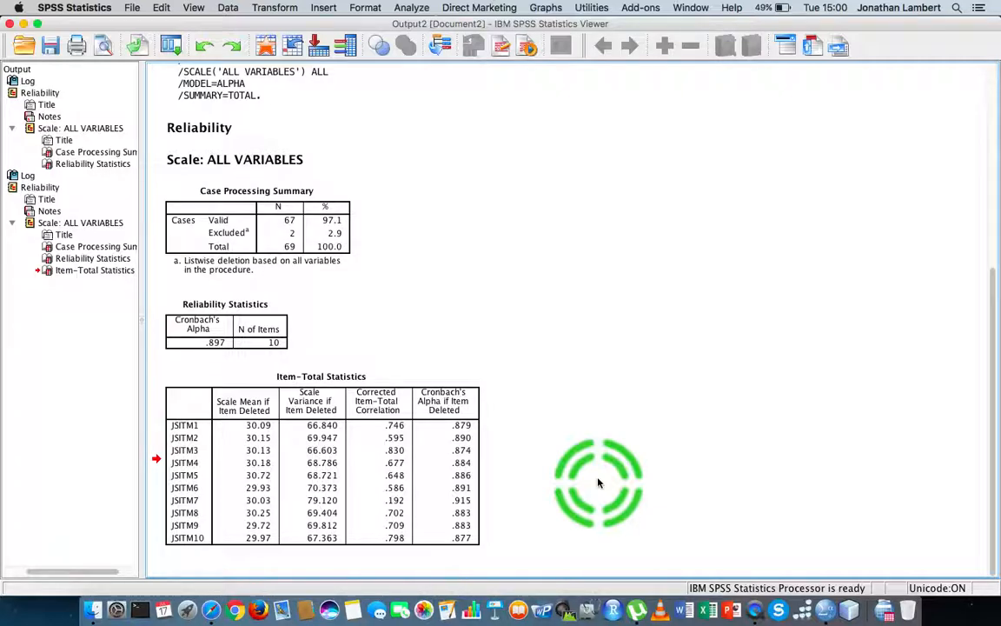
{"action": "mouse_move", "coordinate": [755, 608]}
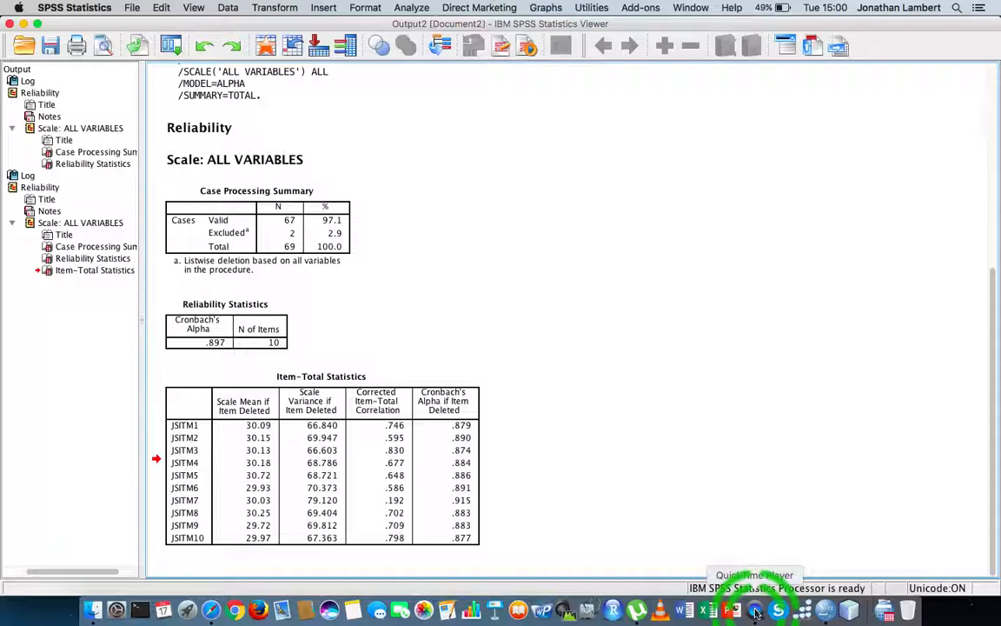